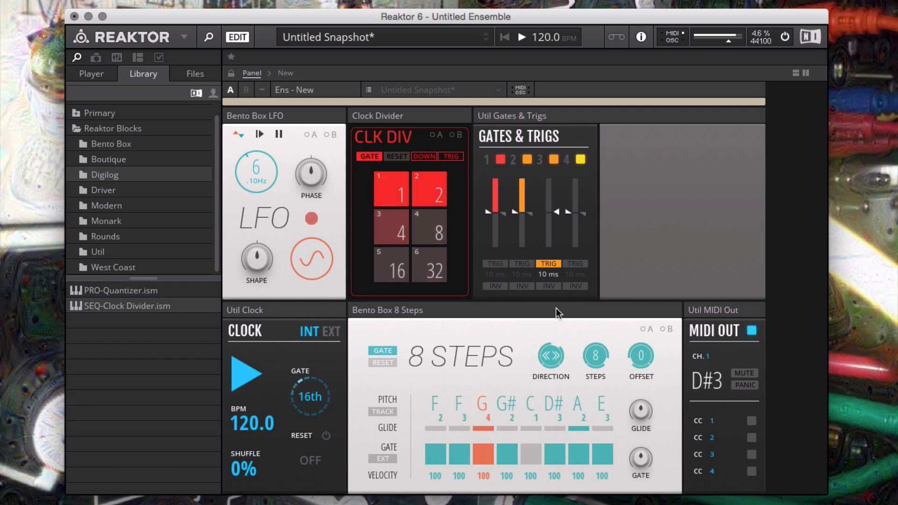
Start a new empty ensemble and bring up the Audio and MIDI Settings
{"action": "left_click", "coordinate": [91, 73]}
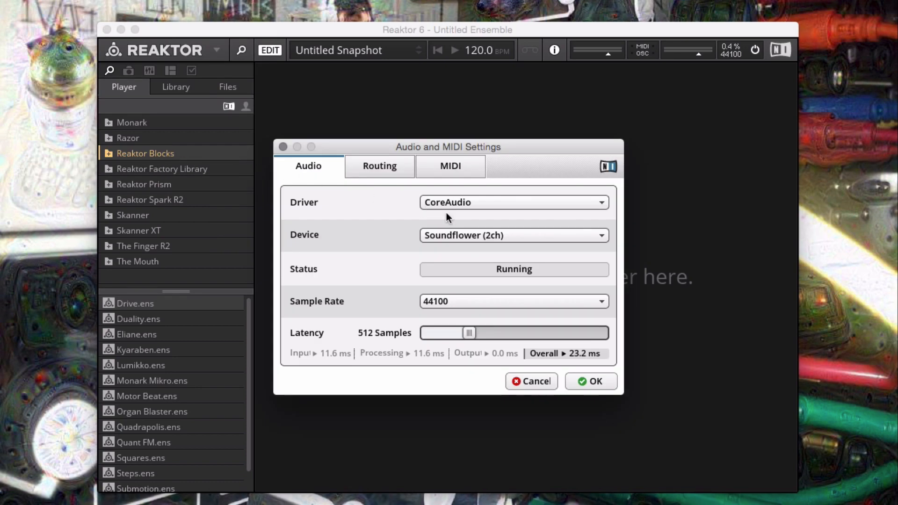
Set the audio device to Traktor Audio 10, then review output routing and MIDI inputs
{"action": "left_click", "coordinate": [513, 235]}
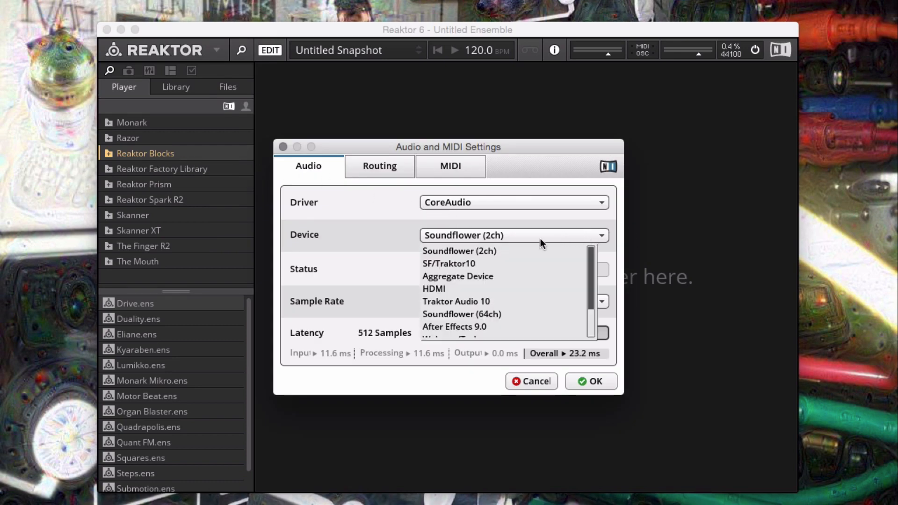
{"action": "mouse_move", "coordinate": [475, 306]}
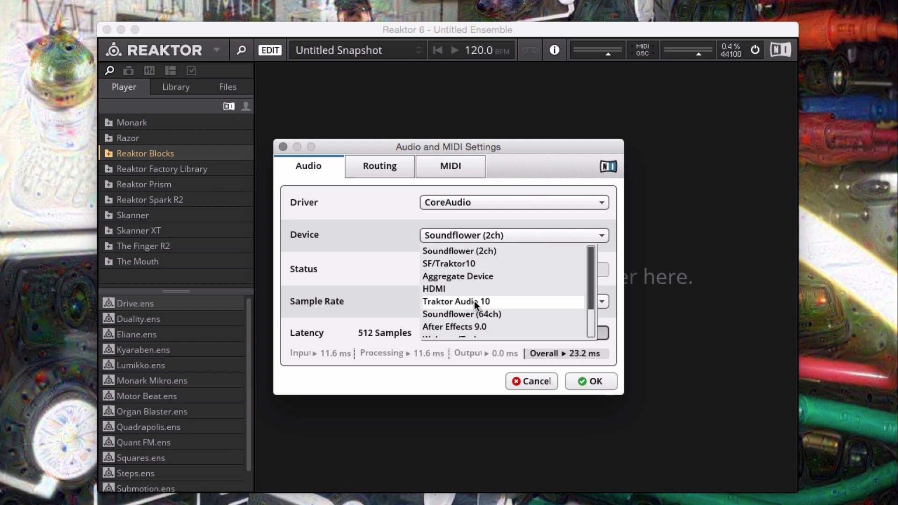
{"action": "left_click", "coordinate": [456, 302]}
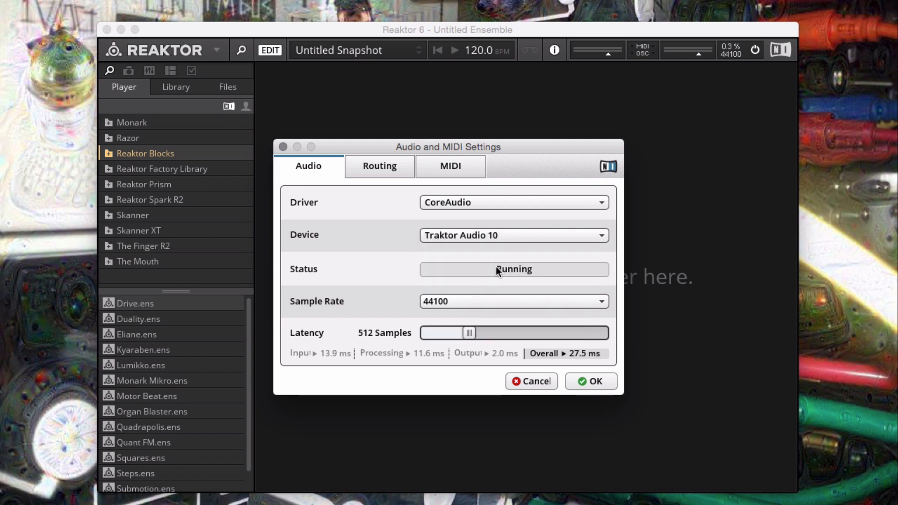
{"action": "left_click", "coordinate": [380, 166]}
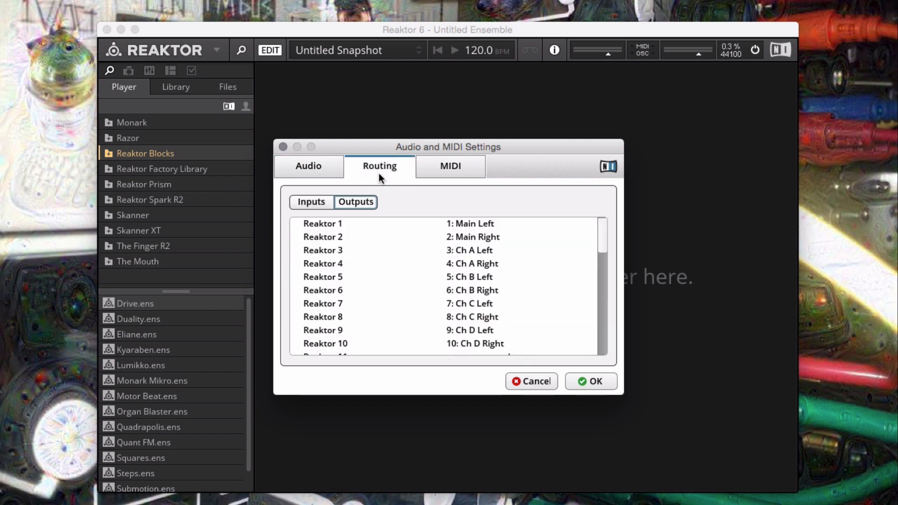
{"action": "left_click", "coordinate": [450, 166]}
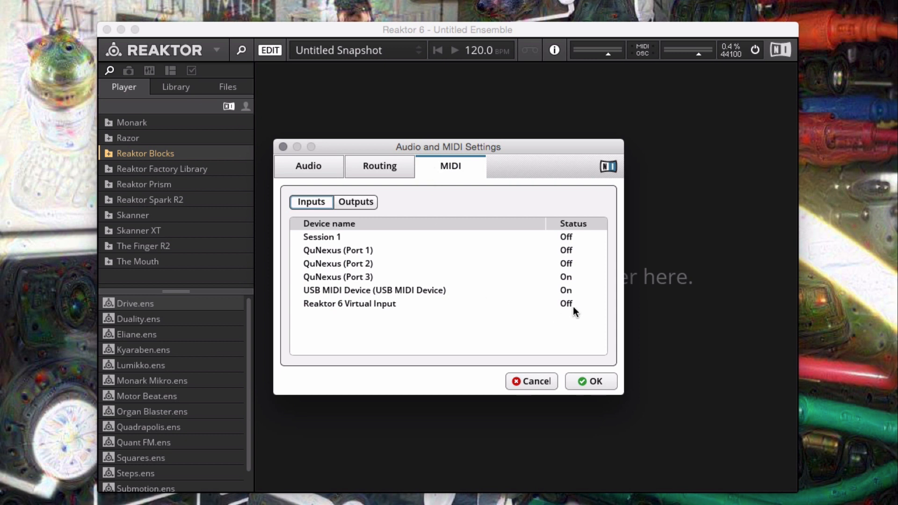
{"action": "mouse_move", "coordinate": [377, 296]}
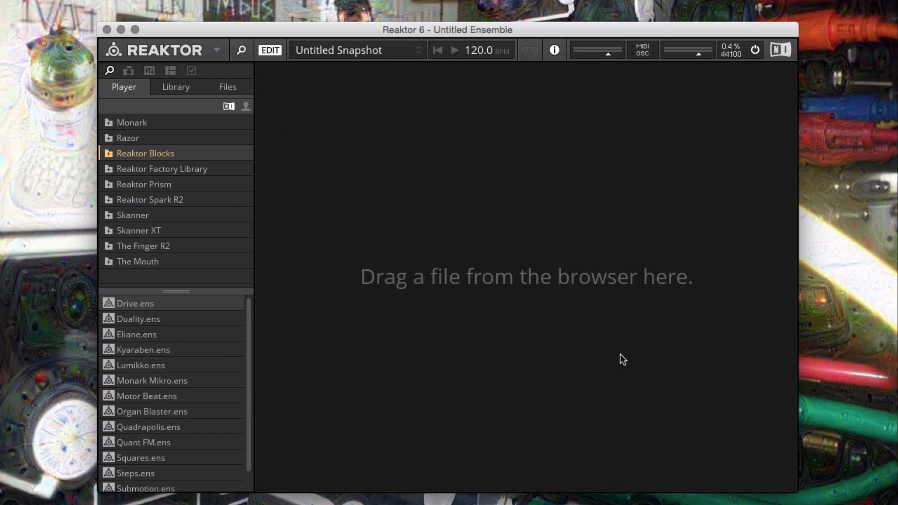
{"action": "mouse_move", "coordinate": [172, 89]}
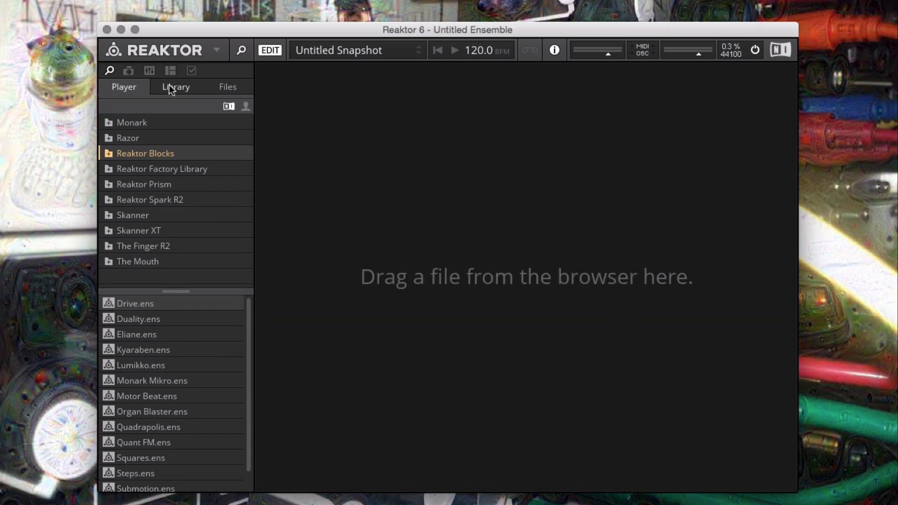
Load MOD-LFO.ism from Reaktor Blocks > Bento Box in the Library
{"action": "left_click", "coordinate": [175, 86]}
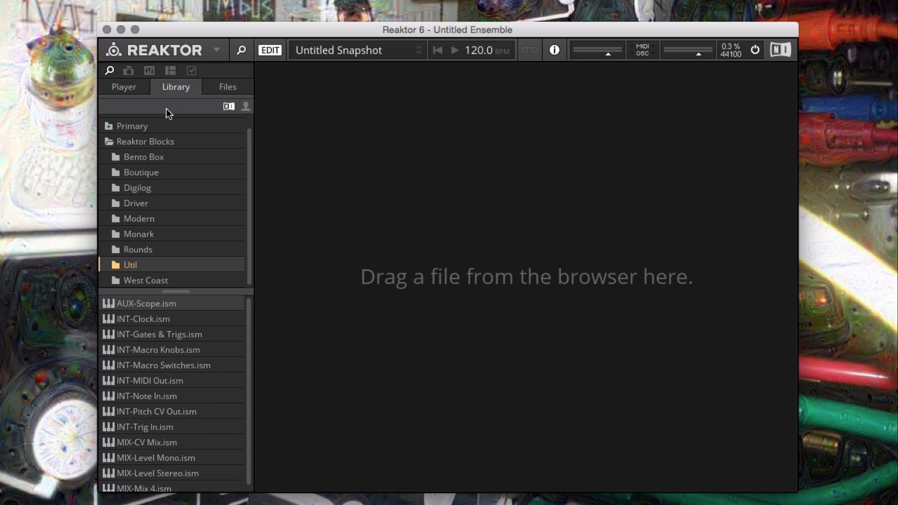
{"action": "left_click", "coordinate": [143, 156]}
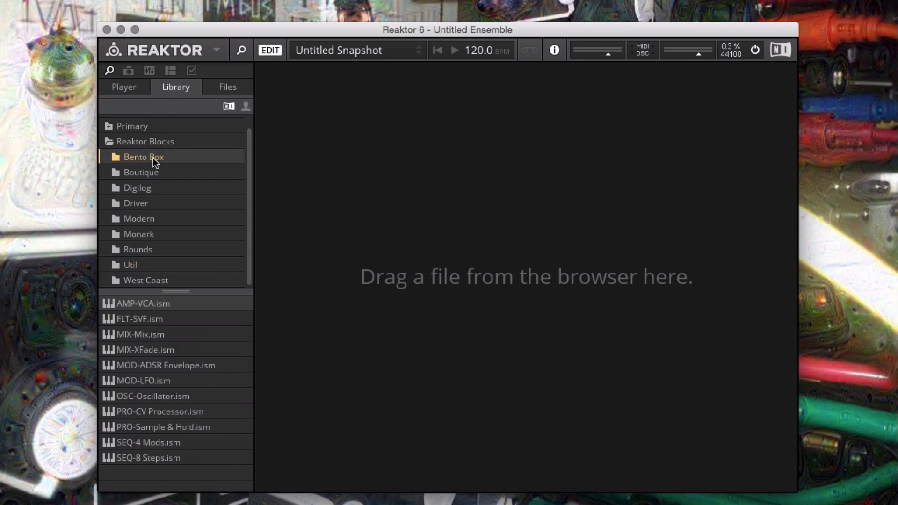
{"action": "mouse_move", "coordinate": [158, 369]}
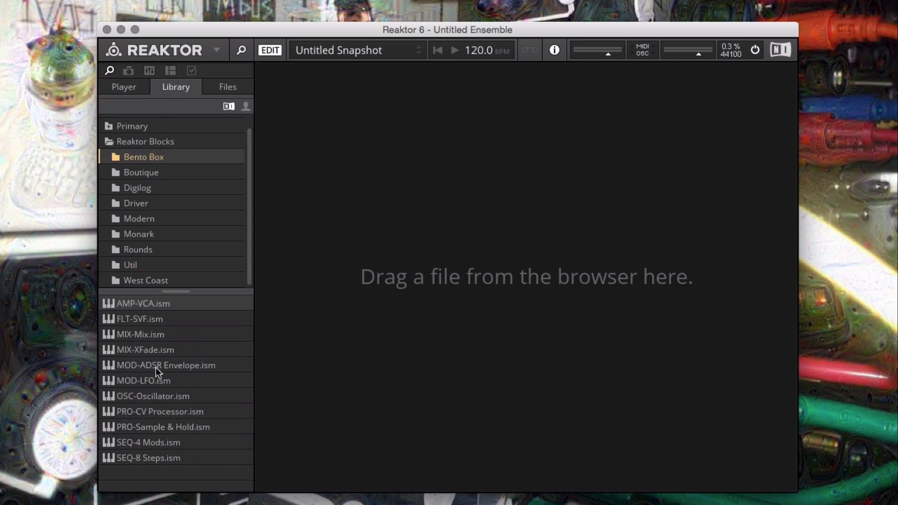
{"action": "double_click", "coordinate": [143, 380]}
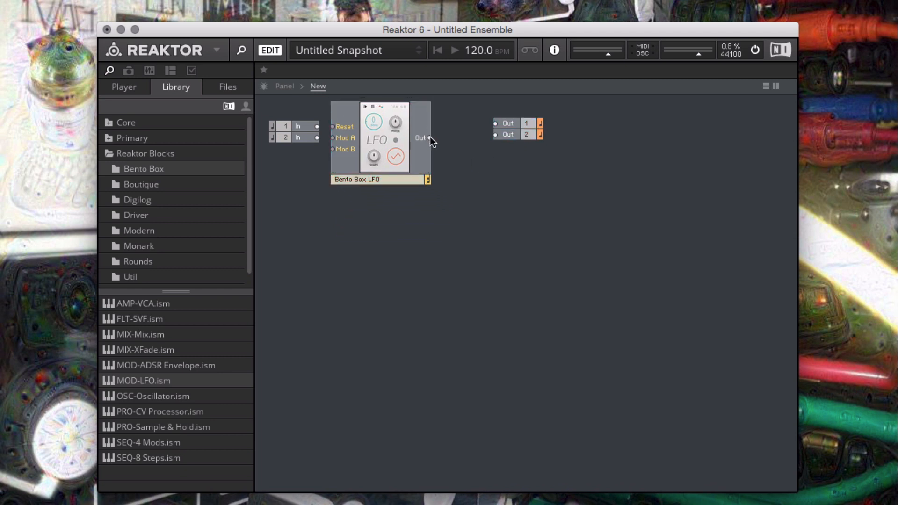
Connect the LFO block's Out port to the Out 1 terminal
{"action": "left_click_drag", "start_coordinate": [429, 138], "coordinate": [495, 124]}
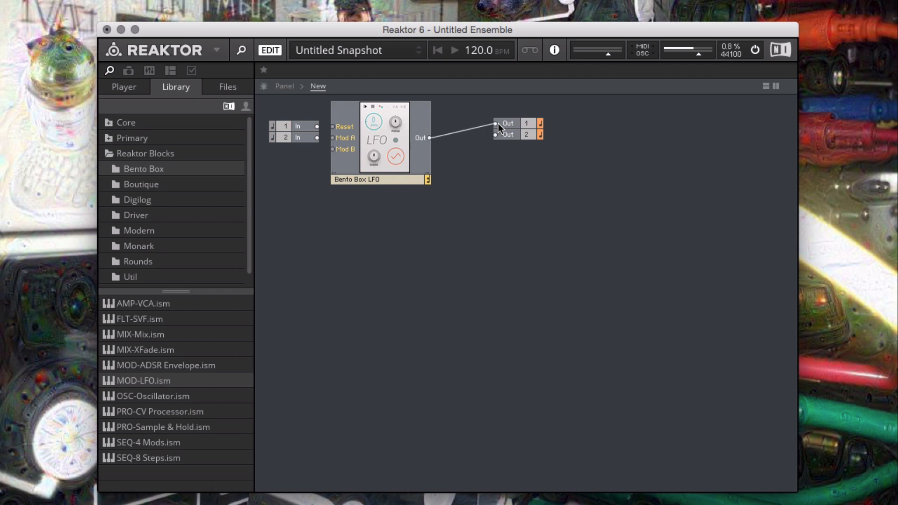